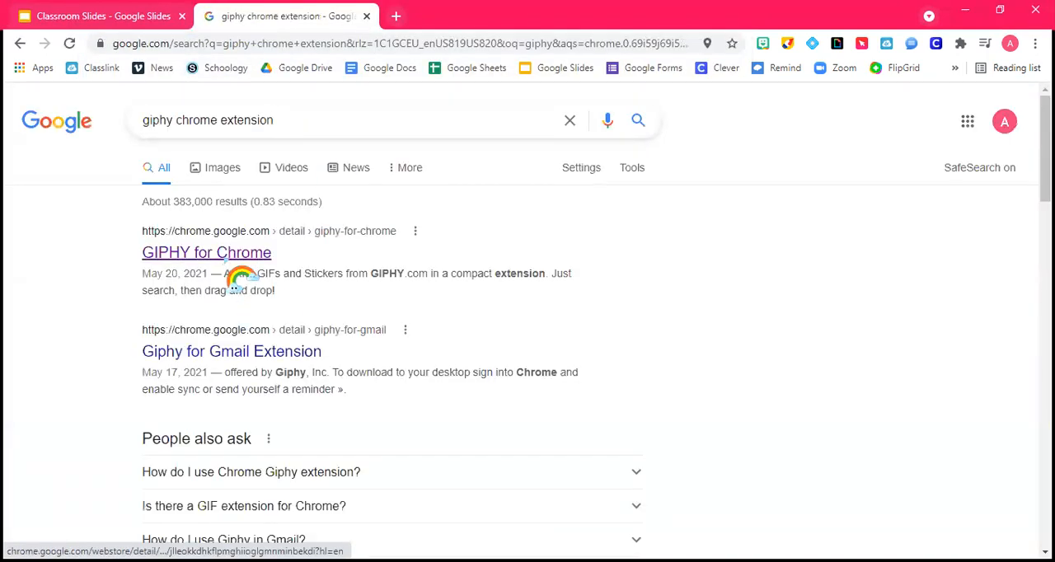
Open the GIPHY for Chrome listing from the Chrome Web Store search results
{"action": "left_click", "coordinate": [206, 252]}
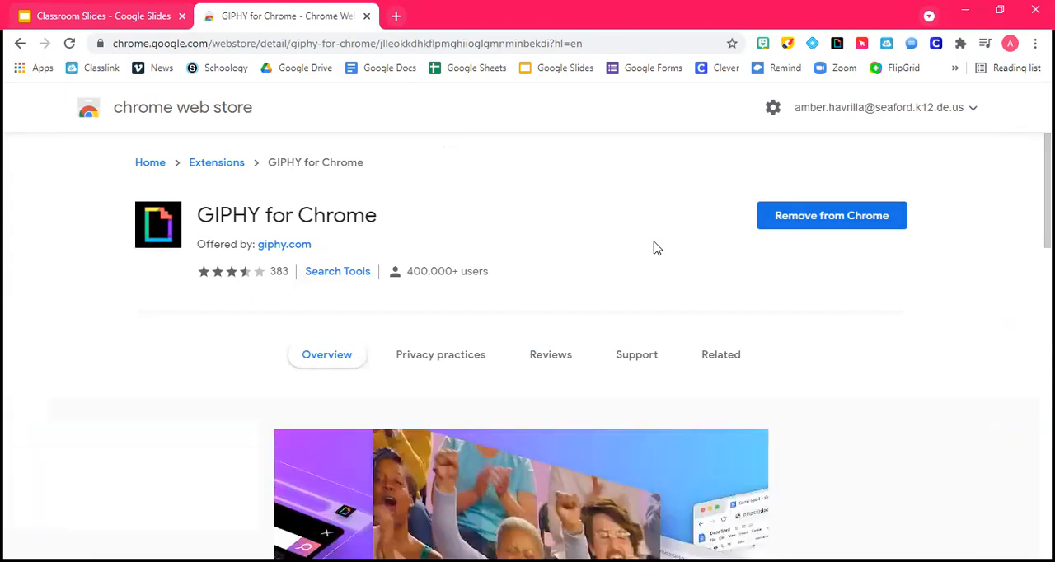
{"action": "mouse_move", "coordinate": [650, 244]}
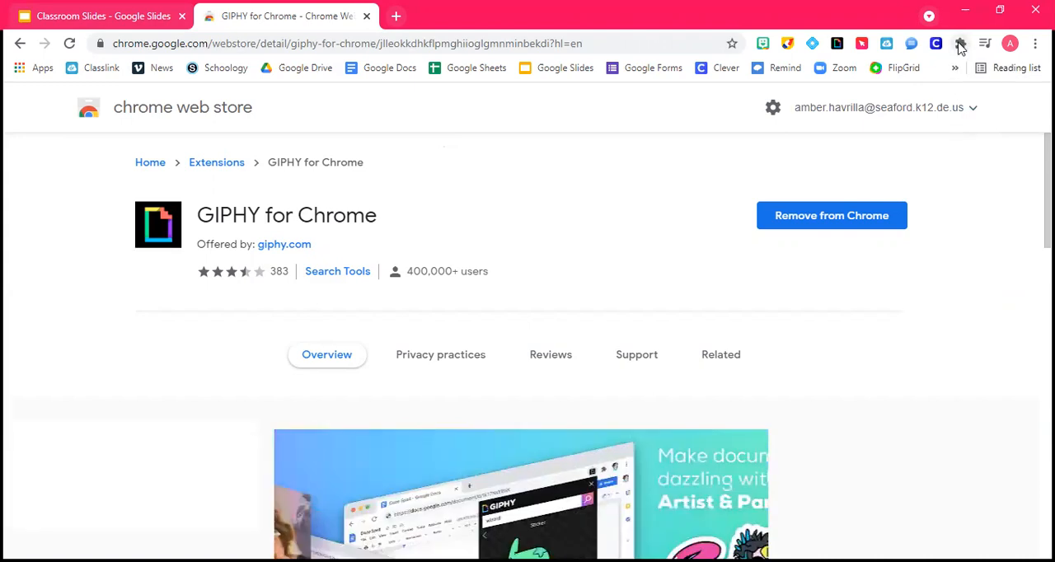
Pin GIPHY for Chrome in the Extensions list so its icon stays on the toolbar
{"action": "left_click", "coordinate": [959, 43]}
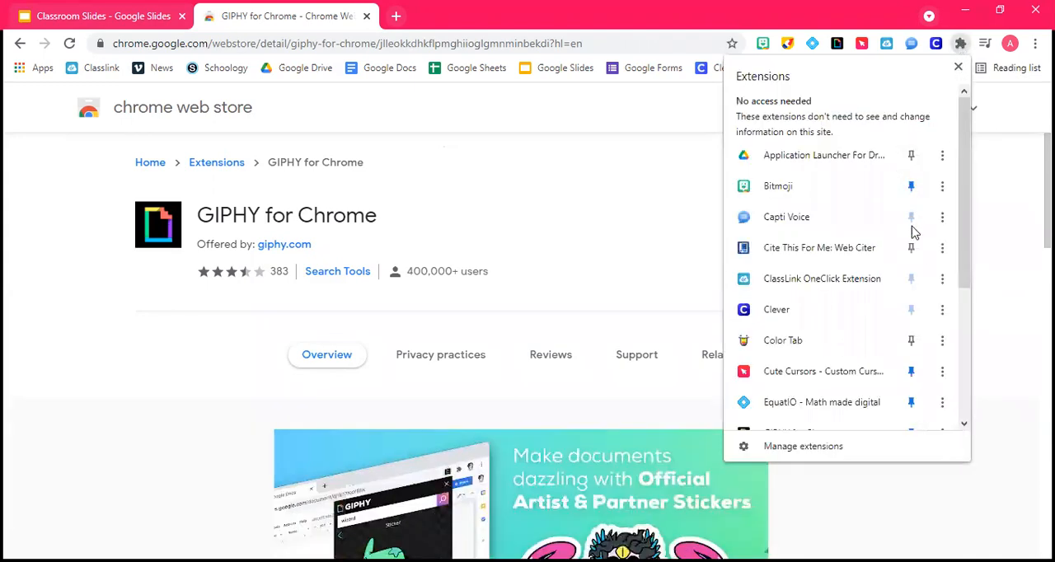
{"action": "scroll", "scroll_direction": "down", "scroll_amount": 3}
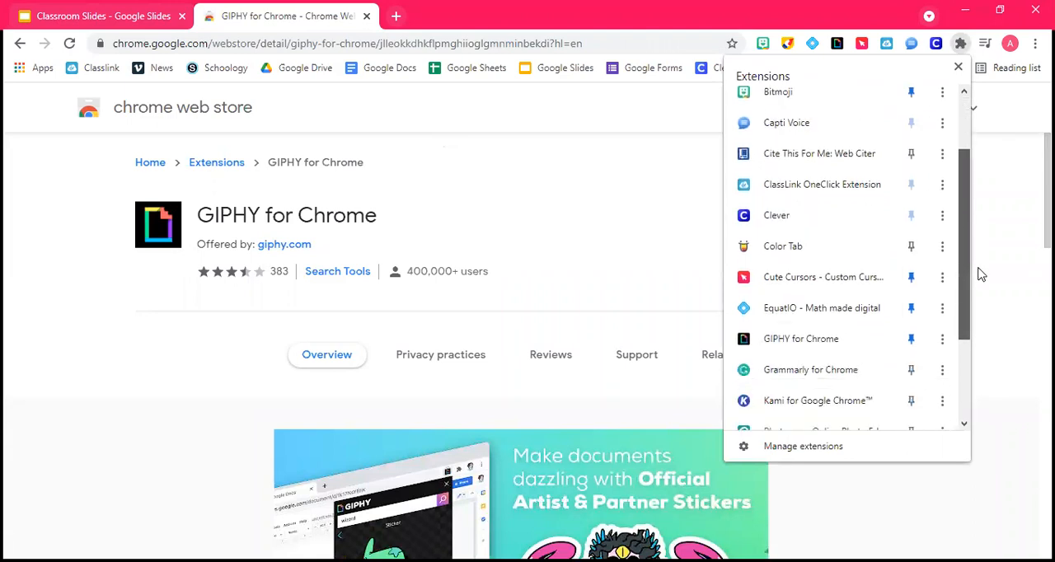
{"action": "left_click", "coordinate": [910, 340]}
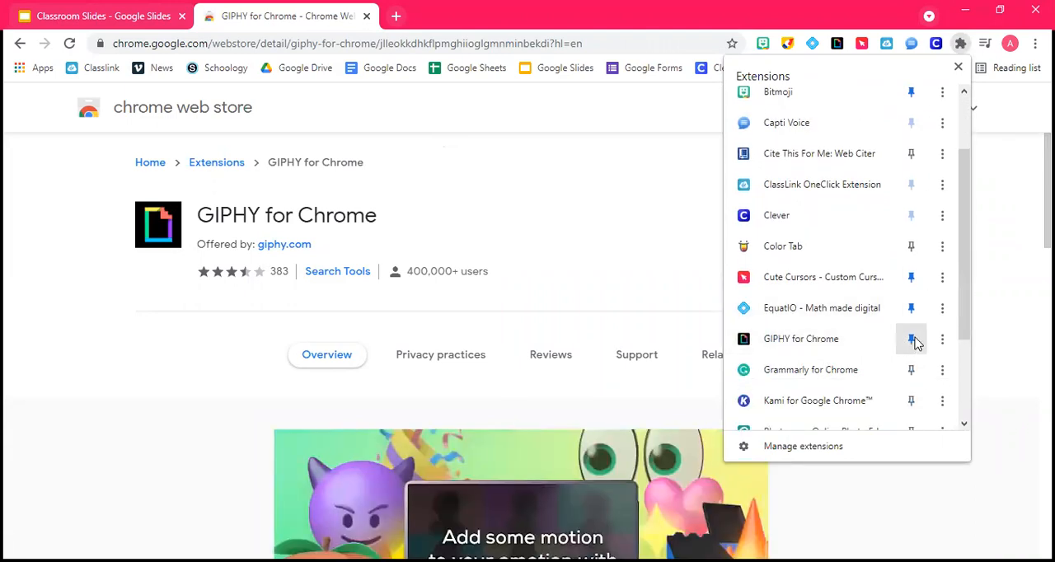
{"action": "left_click", "coordinate": [910, 340]}
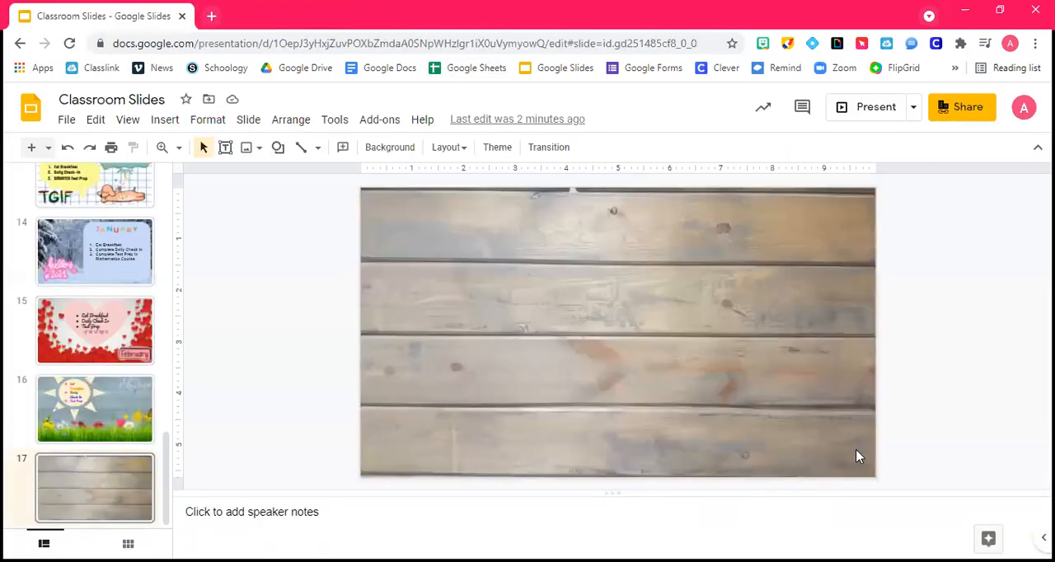
{"action": "mouse_move", "coordinate": [946, 332]}
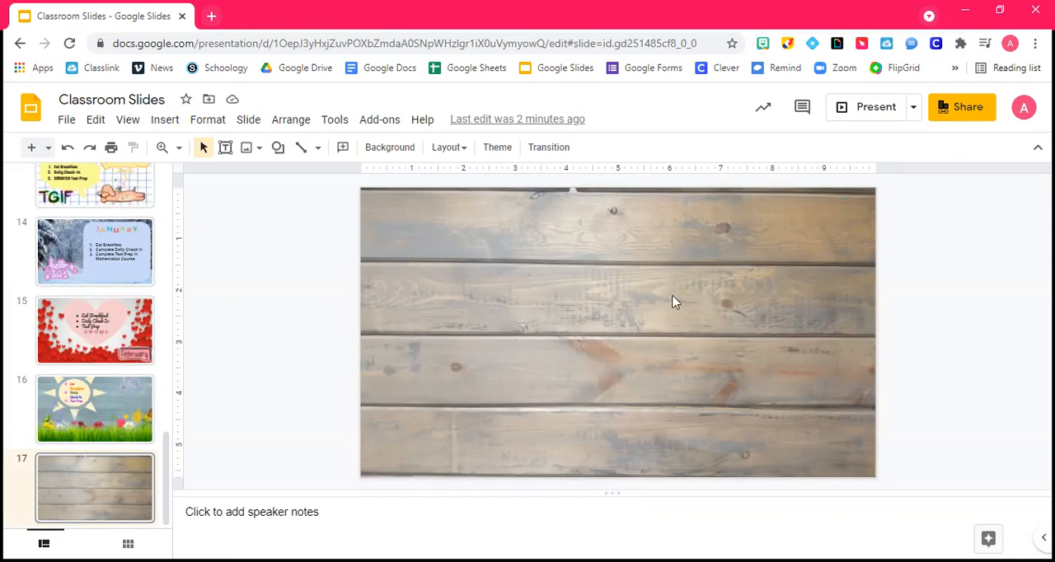
{"action": "mouse_move", "coordinate": [366, 369]}
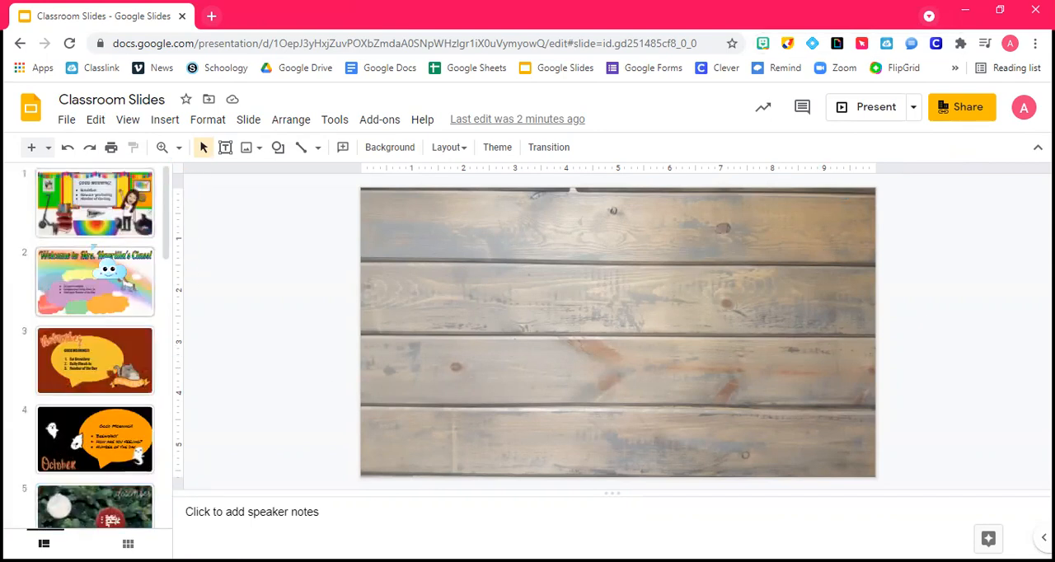
{"action": "left_click", "coordinate": [94, 282]}
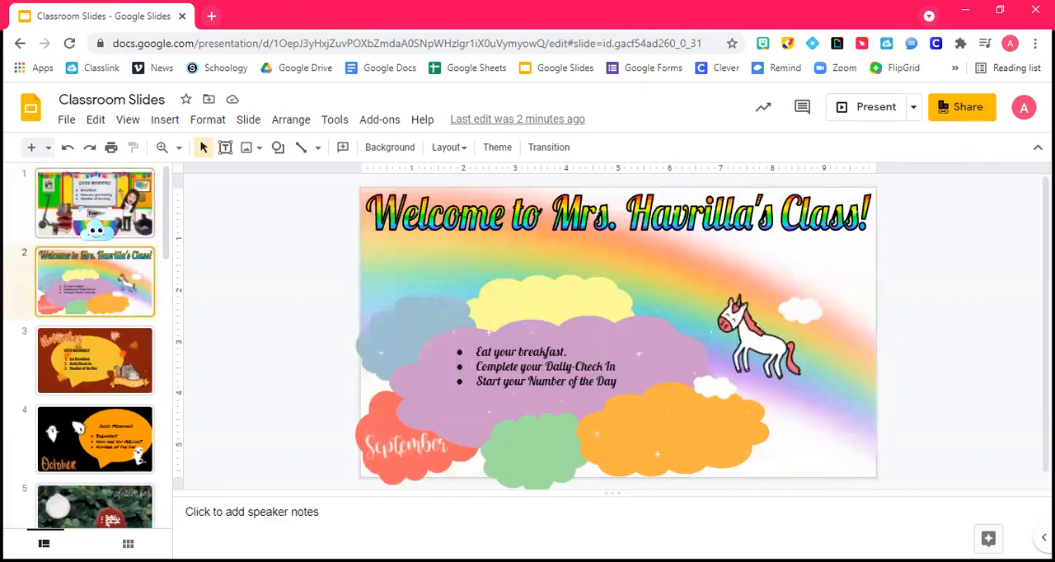
{"action": "left_click", "coordinate": [95, 359]}
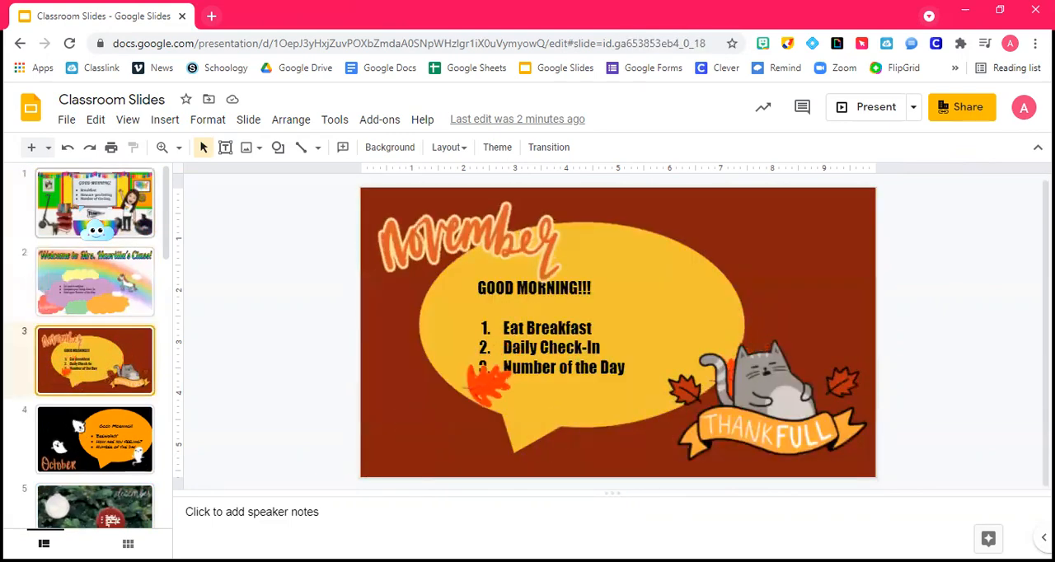
{"action": "left_click", "coordinate": [94, 439]}
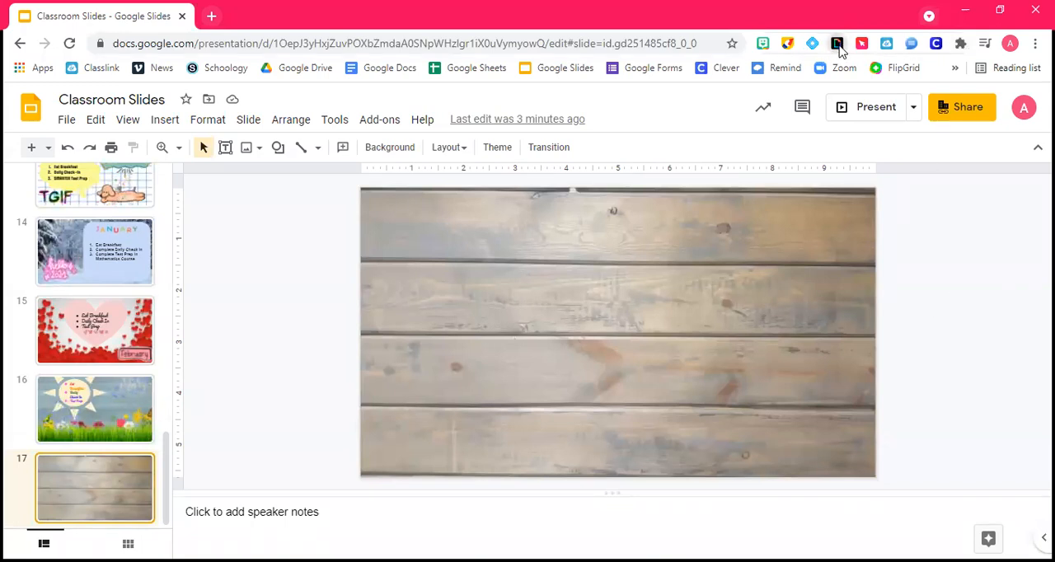
Search GIPHY Stickers for 'june' and open the colourful JUNE sticker's detail view
{"action": "left_click", "coordinate": [837, 43]}
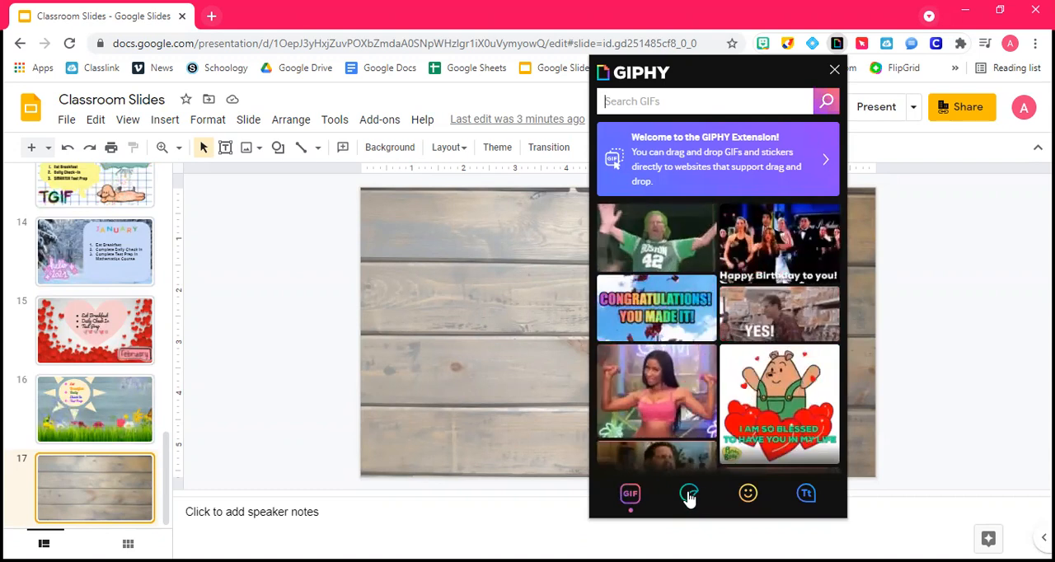
{"action": "left_click", "coordinate": [689, 493]}
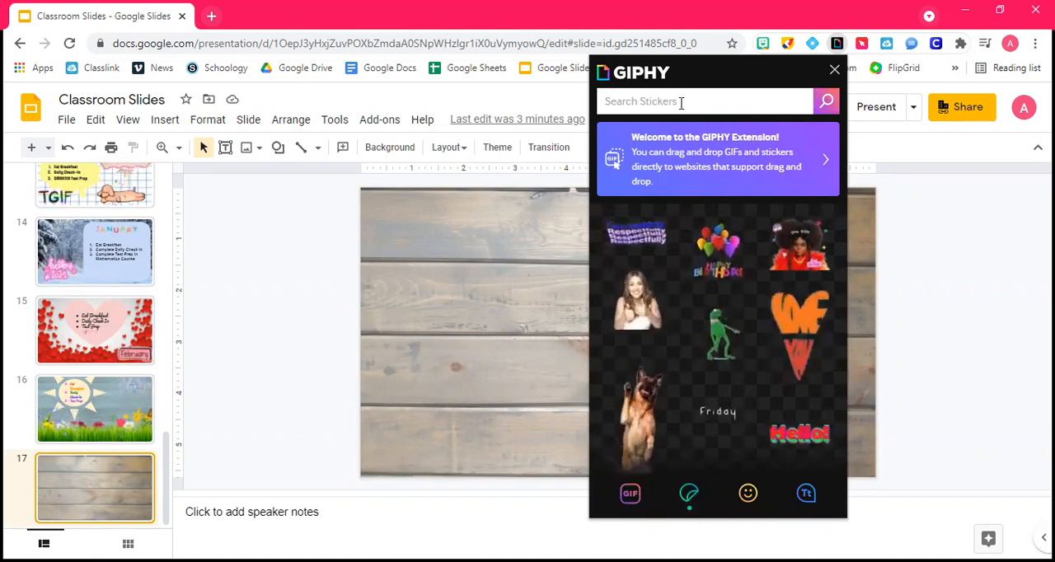
{"action": "type", "text": "june"}
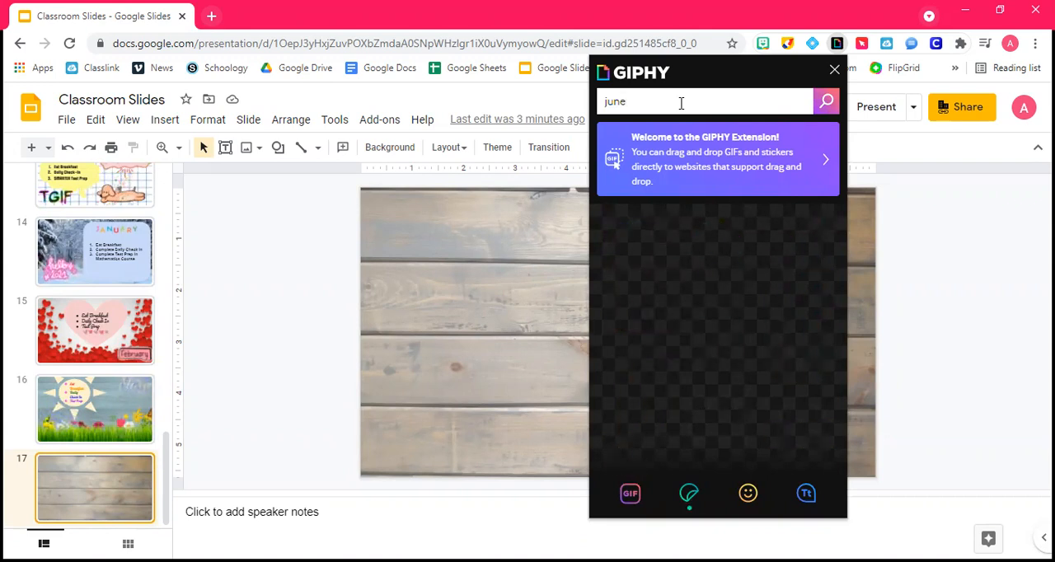
{"action": "left_click", "coordinate": [826, 103]}
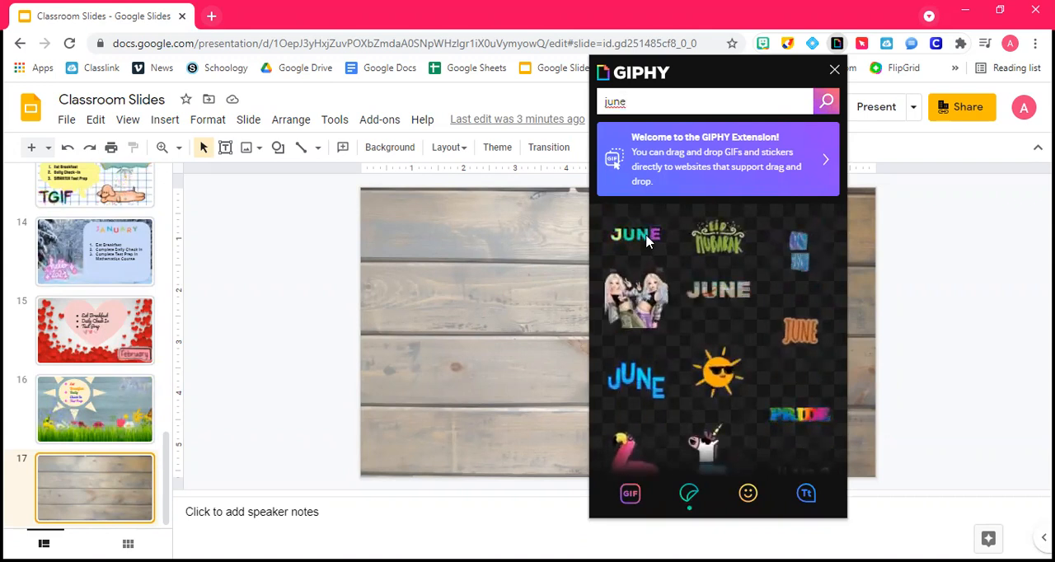
{"action": "left_click", "coordinate": [637, 234]}
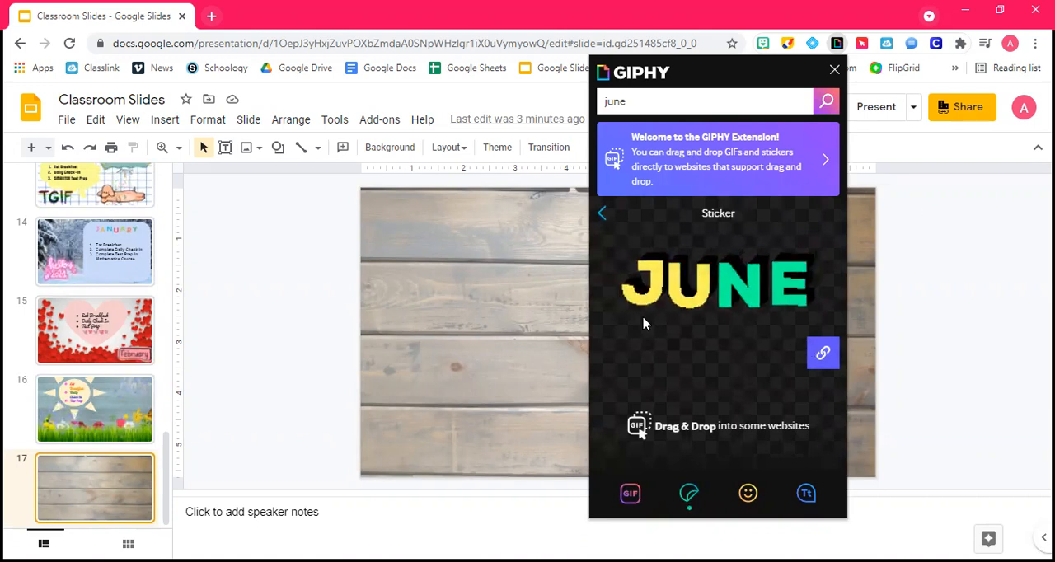
Drop the JUNE sticker onto the wood slide and move it to the top right corner
{"action": "left_click_drag", "start_coordinate": [717, 280], "coordinate": [568, 349]}
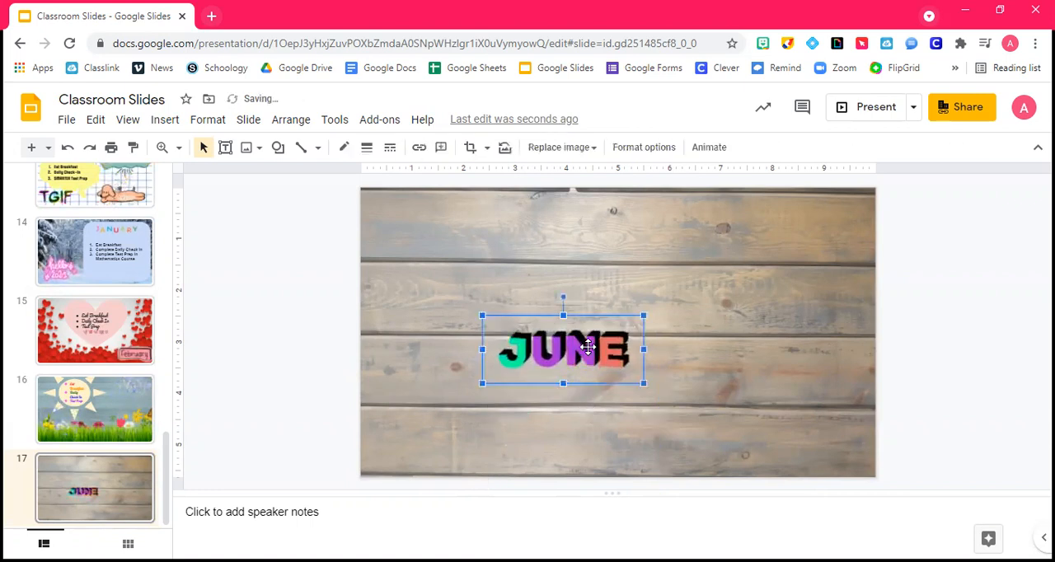
{"action": "left_click_drag", "start_coordinate": [564, 350], "coordinate": [752, 241]}
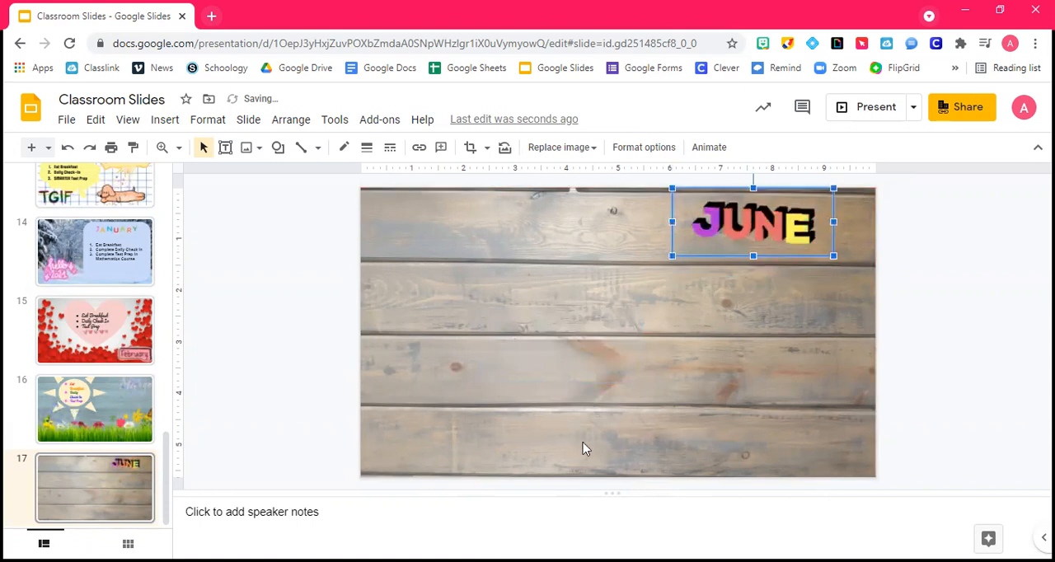
{"action": "left_click", "coordinate": [572, 359]}
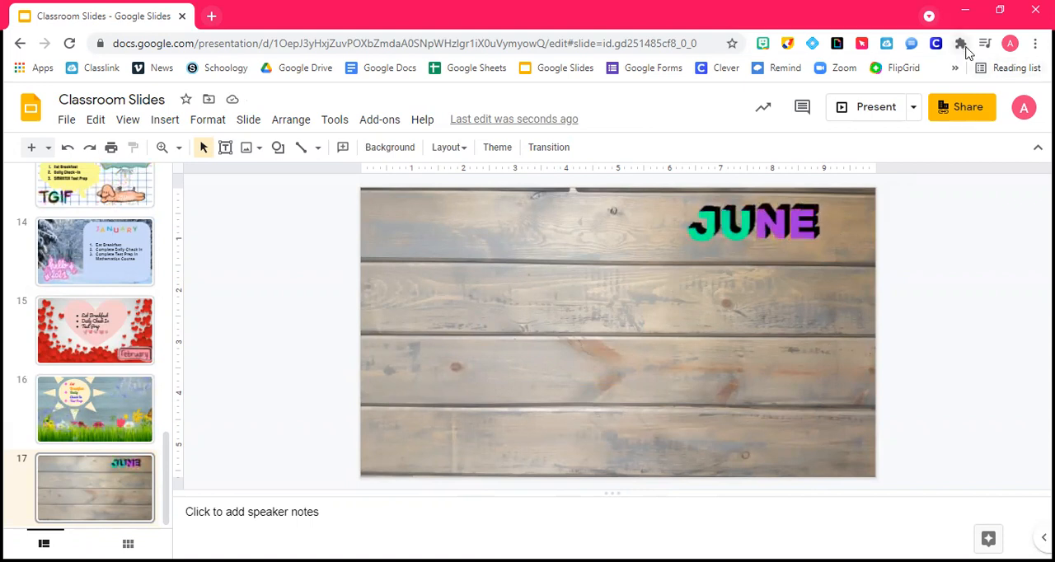
Search GIPHY Stickers for 'sparkle' to bring up sparkly star stickers
{"action": "left_click", "coordinate": [837, 43]}
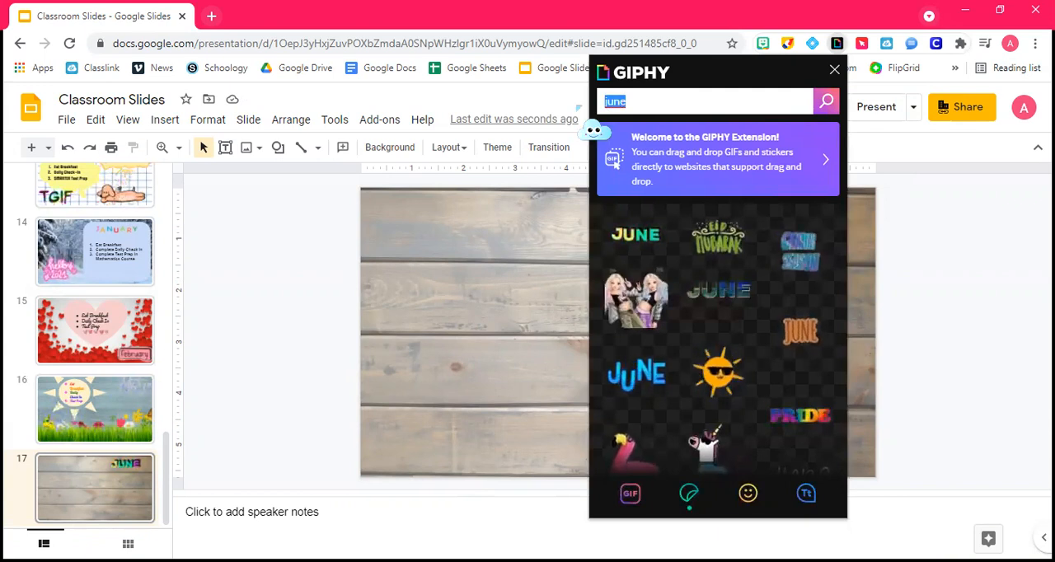
{"action": "type", "text": "sparkle"}
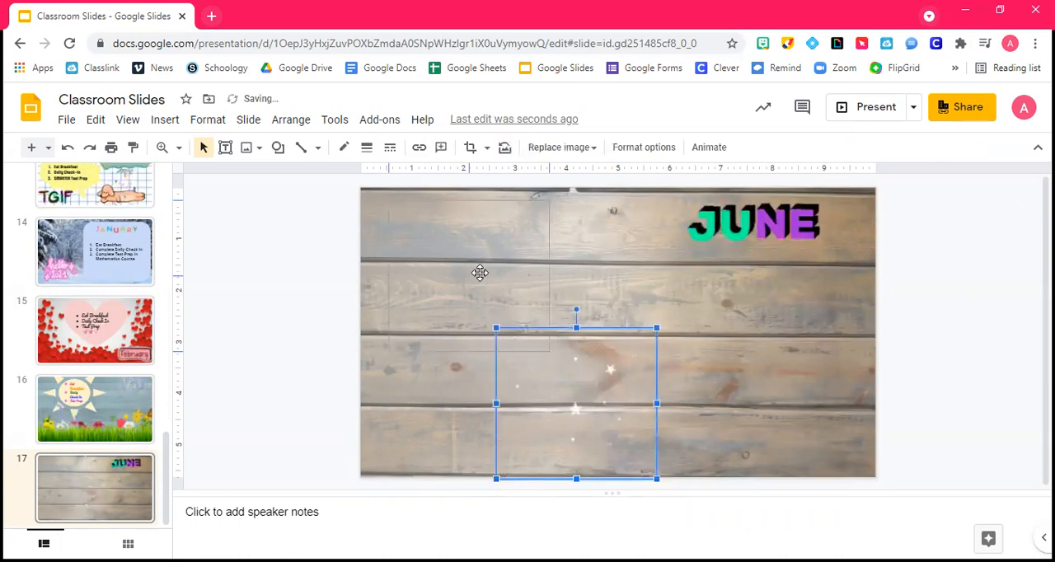
Stretch sparkle stickers over the left and right halves of the slide around JUNE
{"action": "left_click_drag", "start_coordinate": [576, 402], "coordinate": [468, 277]}
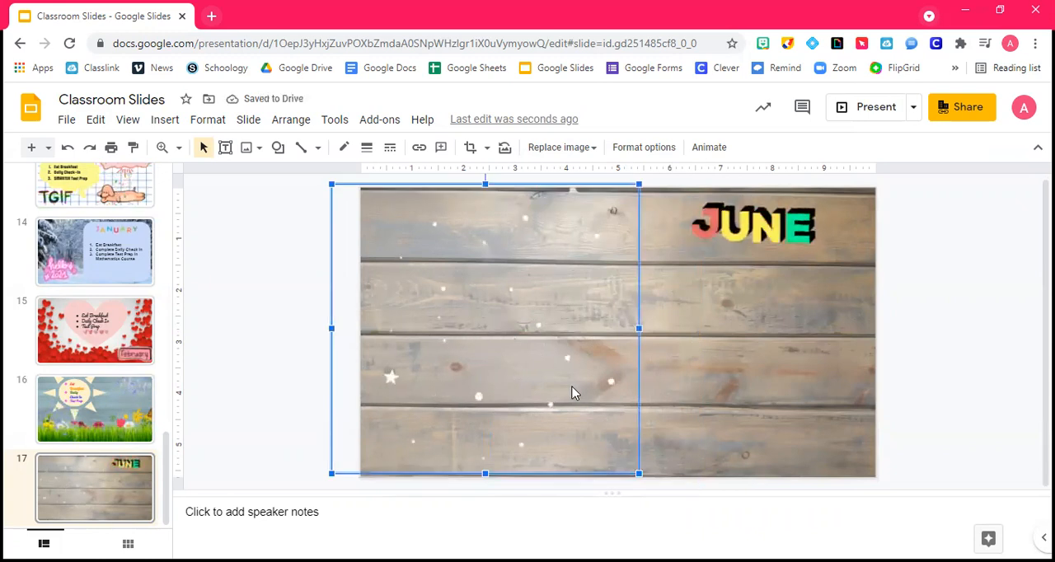
{"action": "left_click", "coordinate": [646, 197]}
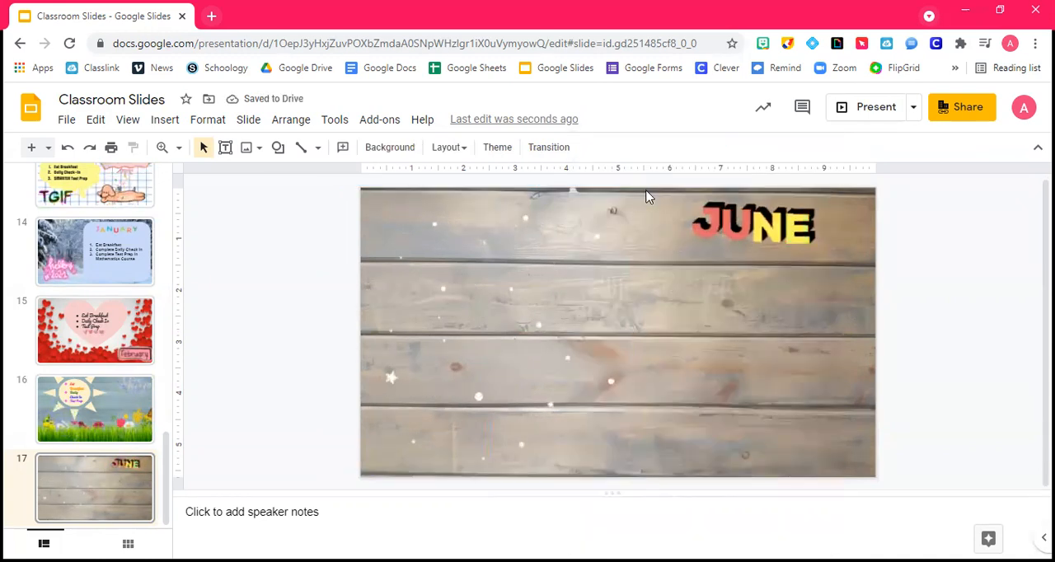
{"action": "left_click", "coordinate": [494, 329]}
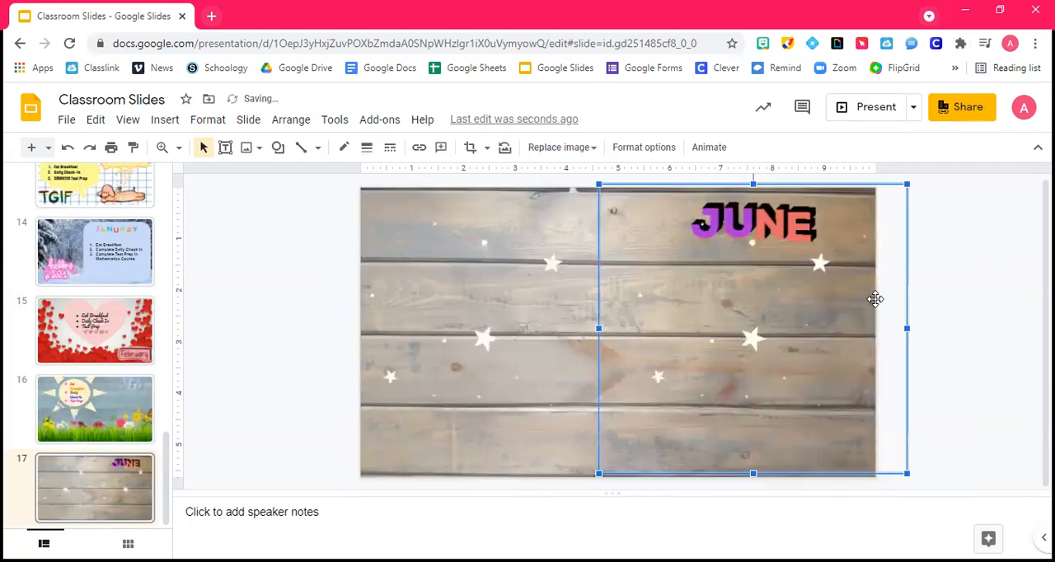
{"action": "left_click", "coordinate": [1009, 353]}
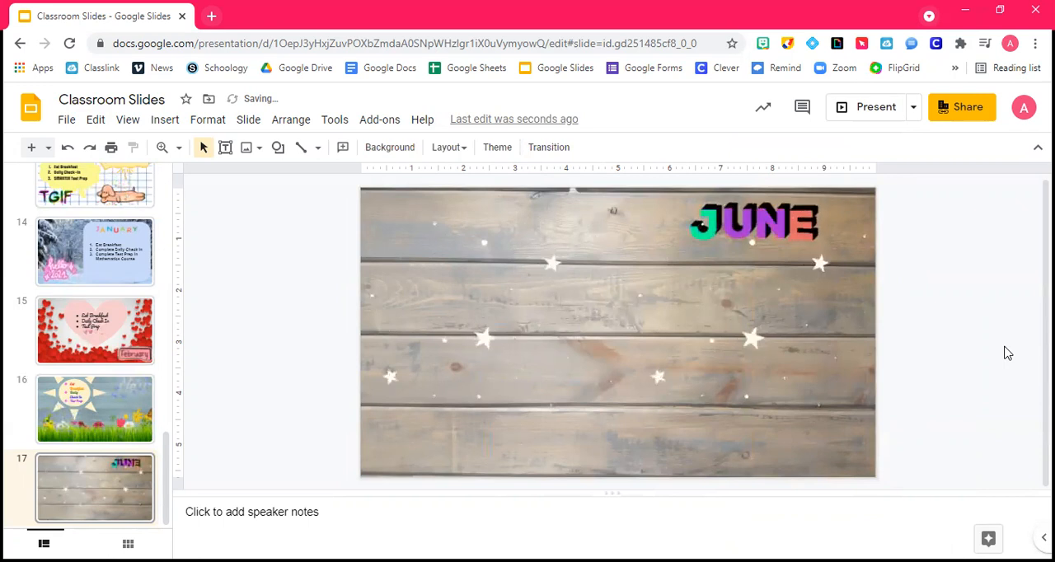